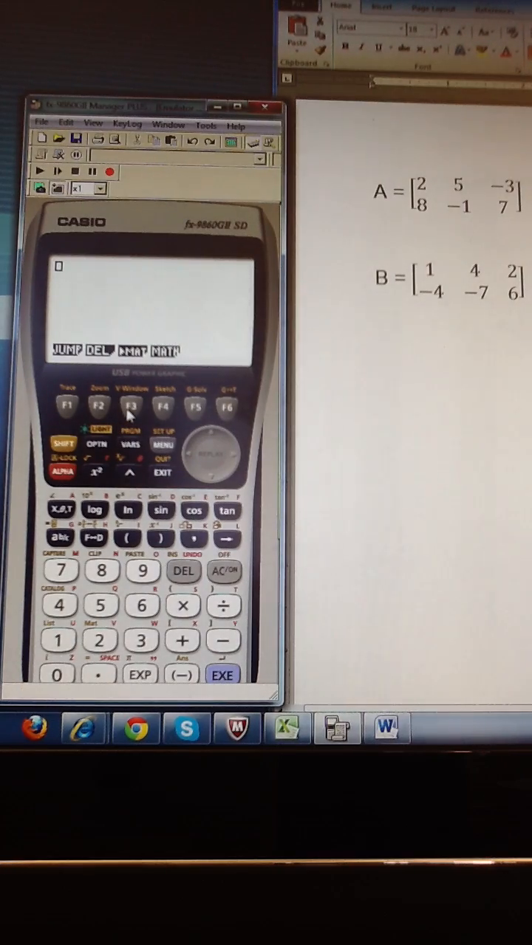
pyautogui.moveTo(121, 363)
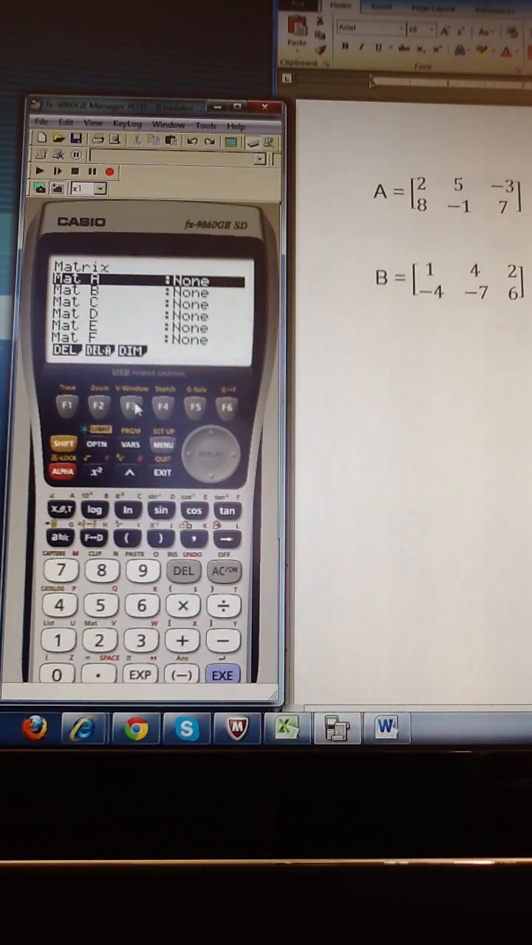
pyautogui.moveTo(145, 403)
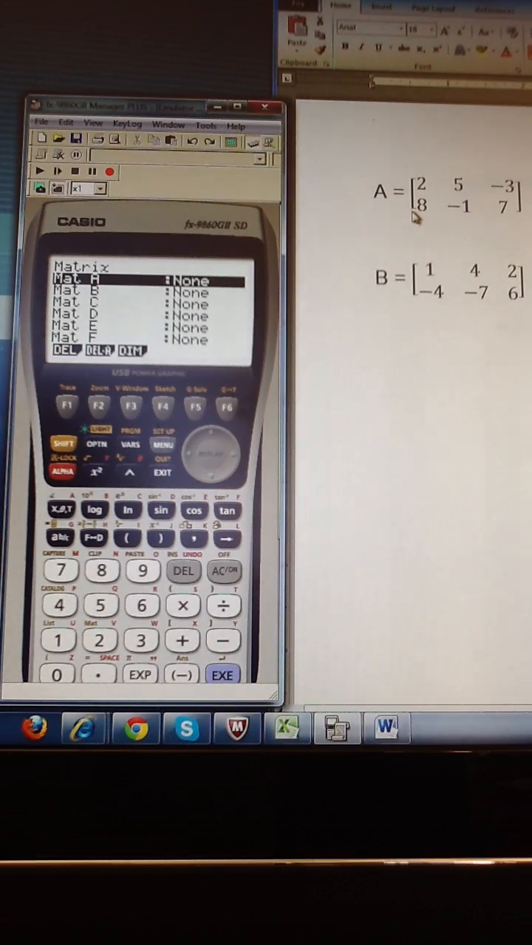
pyautogui.moveTo(509, 210)
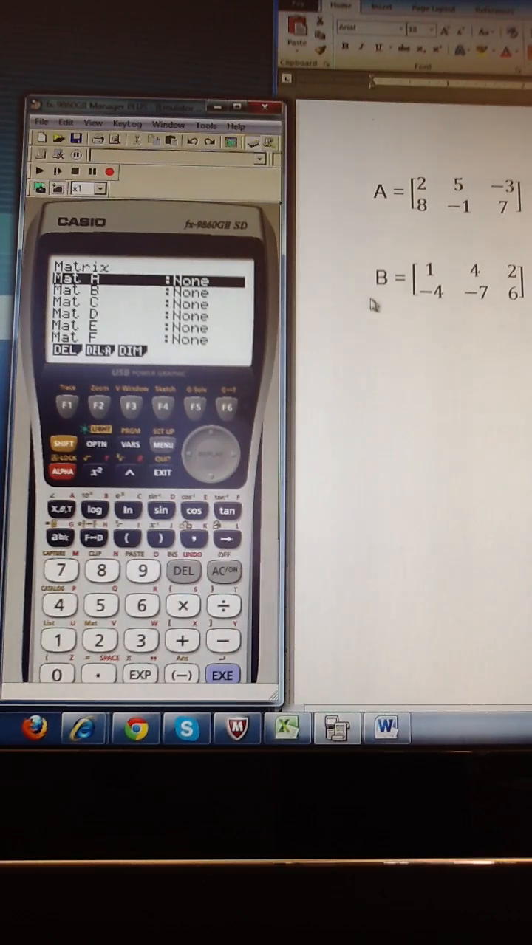
pyautogui.moveTo(133, 414)
pyautogui.write('2')
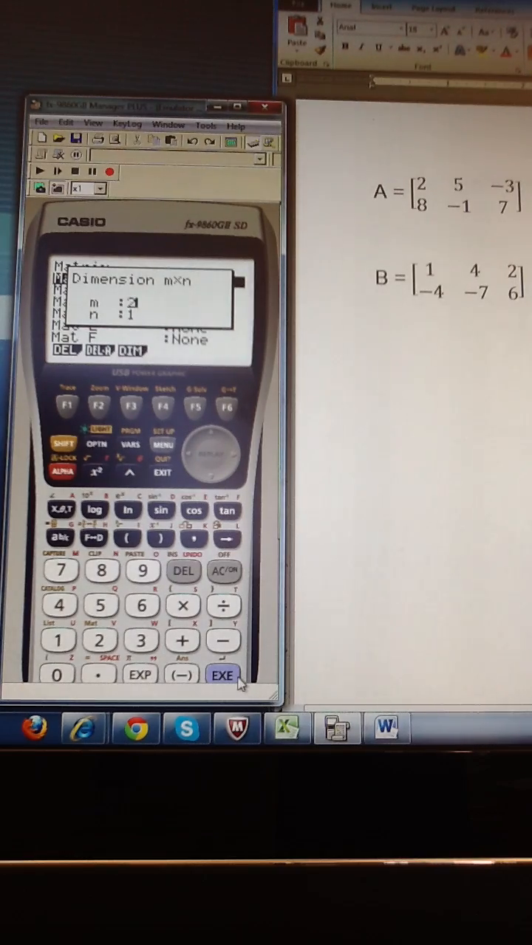
# Step: Enter dimensions m=2 and n=3 for Mat A and open its zero-filled editor
pyautogui.click(223, 675)
pyautogui.write('3')
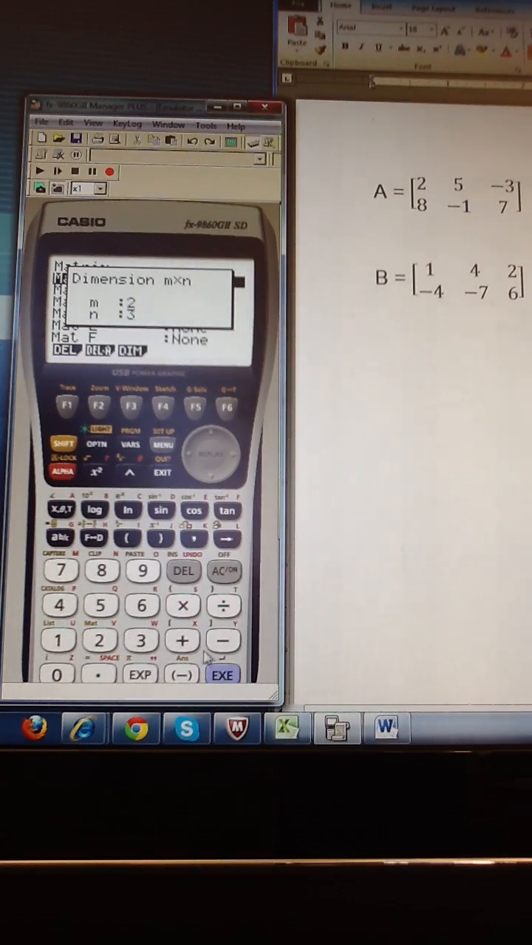
pyautogui.click(223, 674)
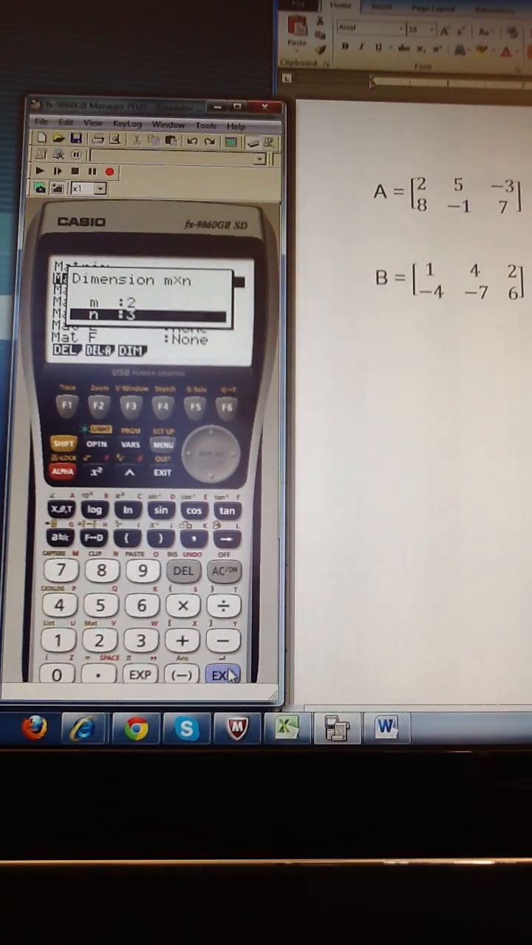
pyautogui.click(221, 674)
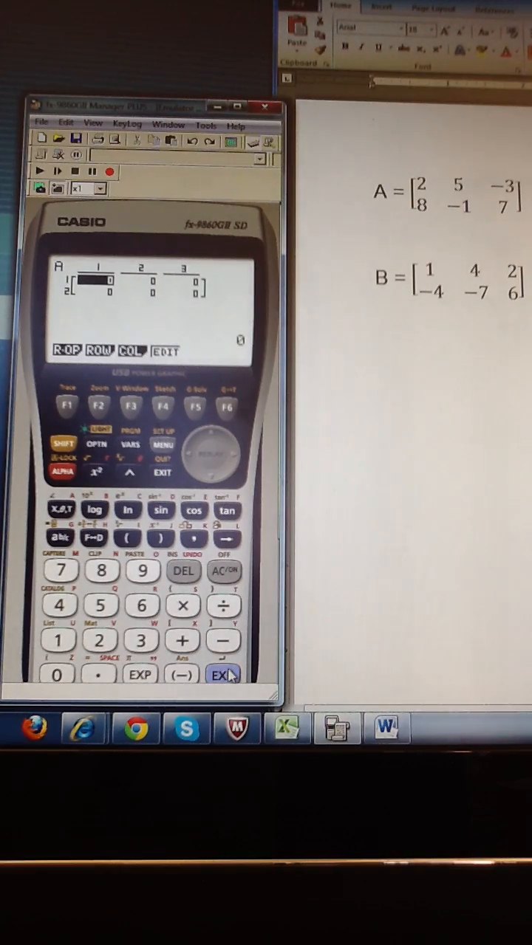
# Step: Enter Mat A's entries 2, 5, −3 in row one and 8, −1, 7 in row two
pyautogui.click(222, 674)
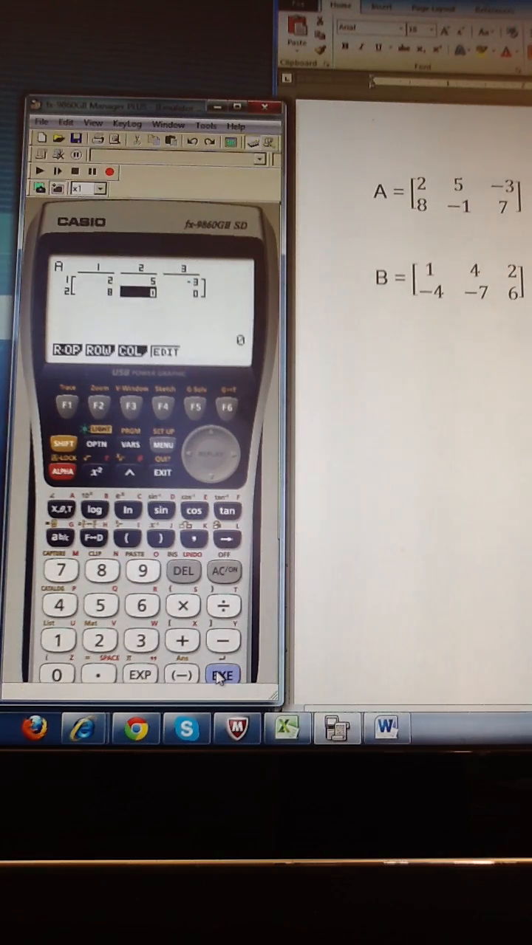
pyautogui.click(222, 675)
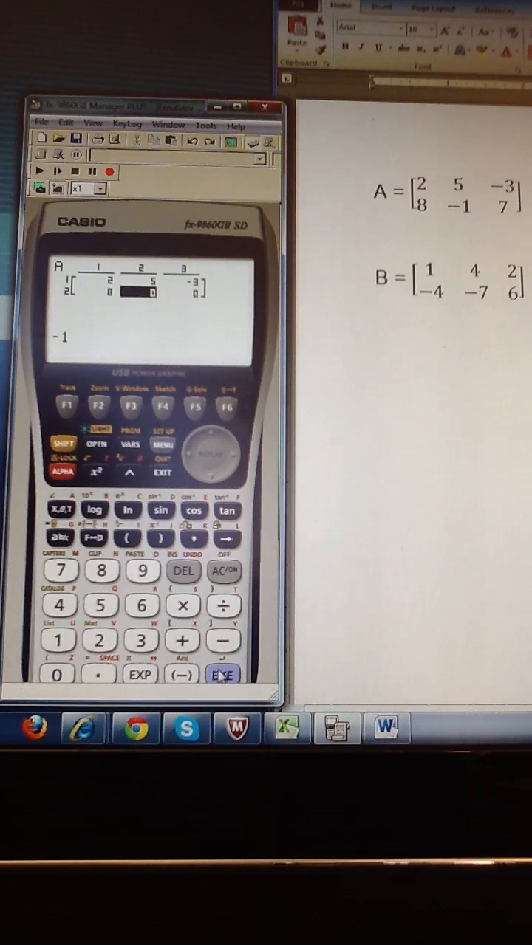
pyautogui.click(223, 674)
pyautogui.write('7')
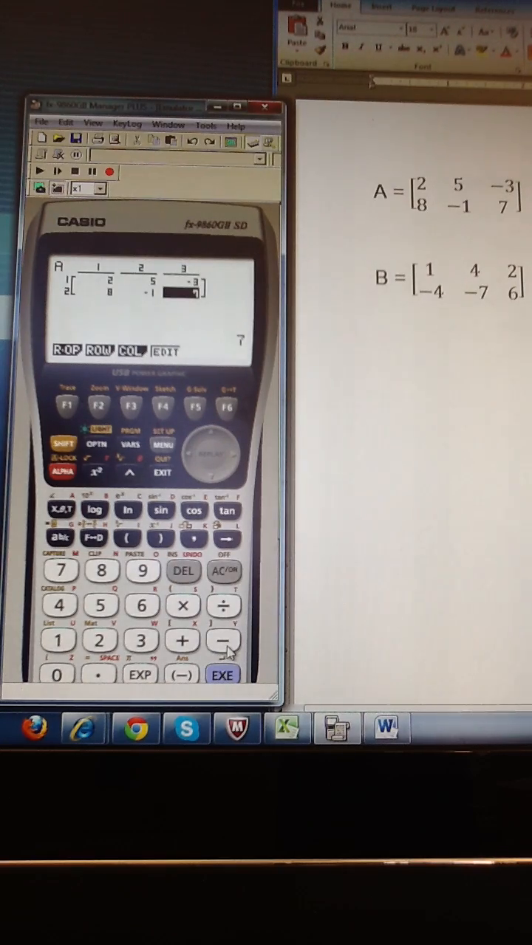
pyautogui.moveTo(163, 476)
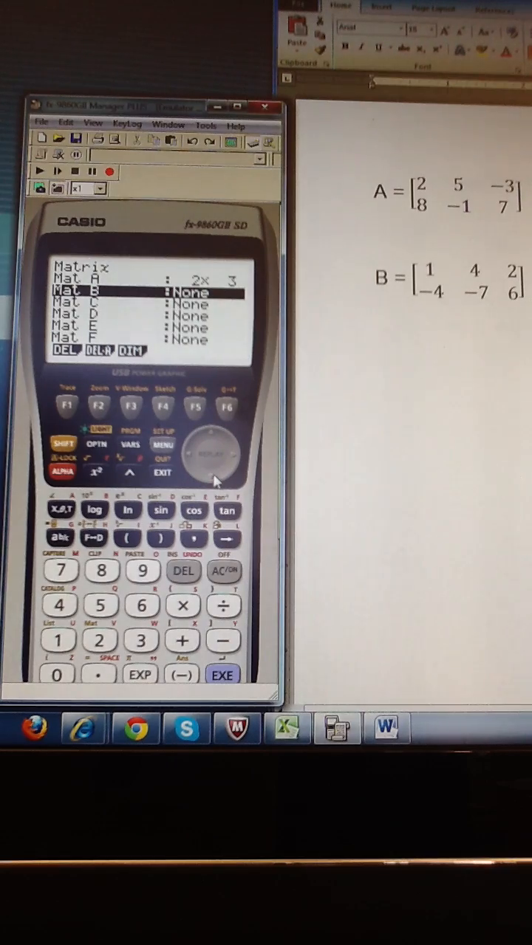
pyautogui.moveTo(133, 421)
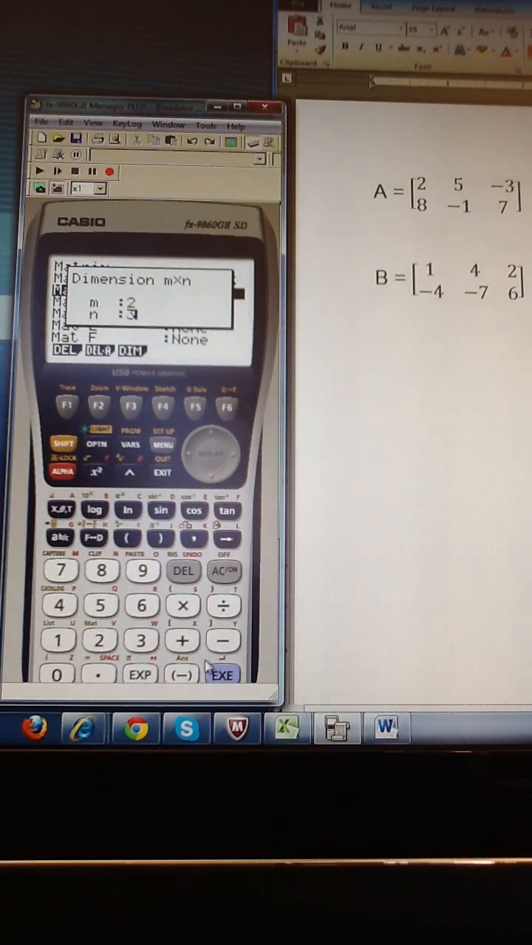
# Step: Confirm Mat B's size as 2 rows by 3 columns
pyautogui.click(222, 674)
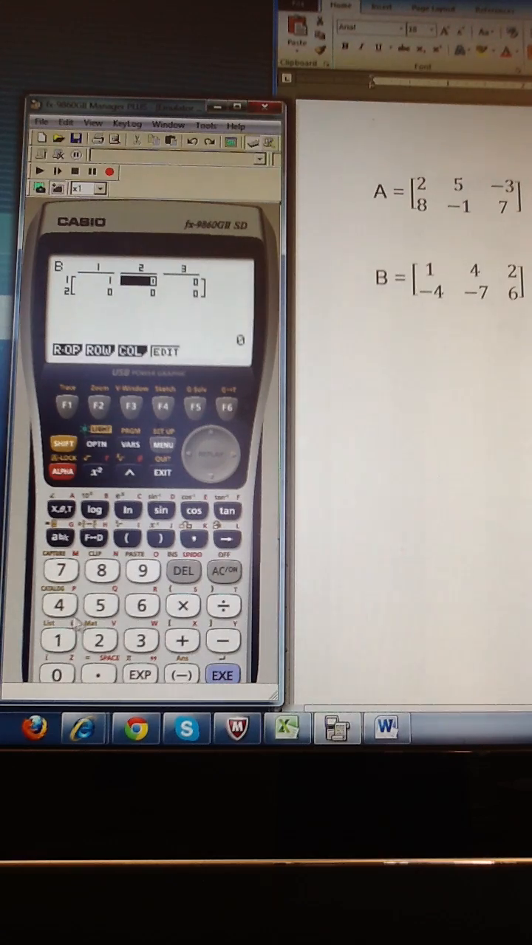
# Step: Enter Mat B's entries 1, 4, 2 and −4, −7, 6, then return to the matrix list
pyautogui.click(222, 675)
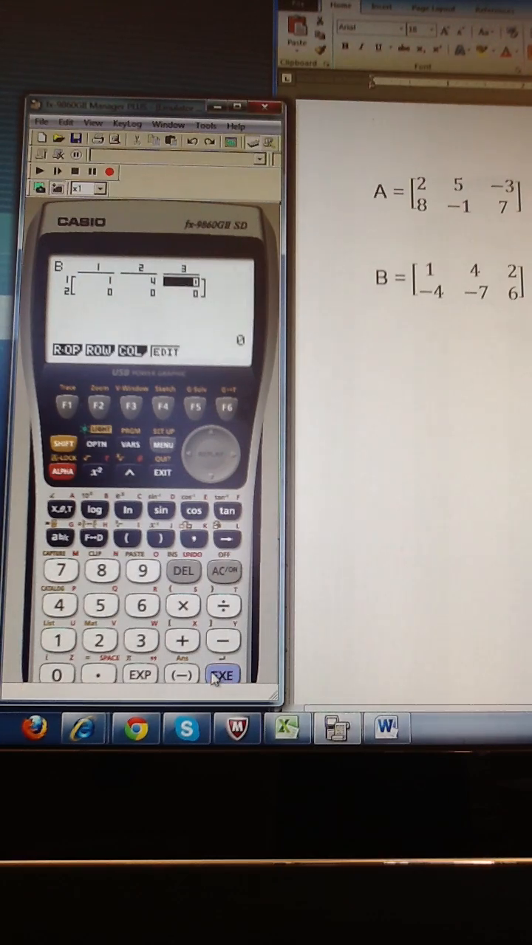
pyautogui.click(223, 674)
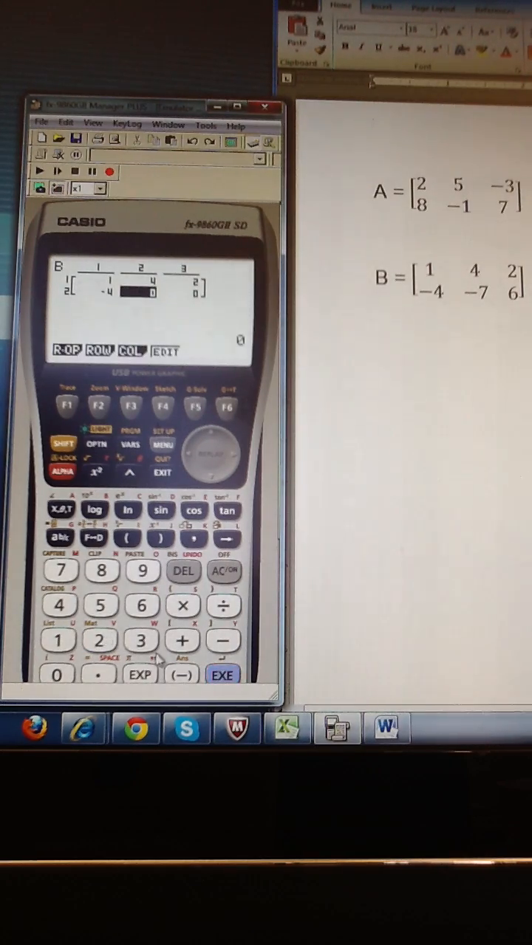
pyautogui.click(222, 675)
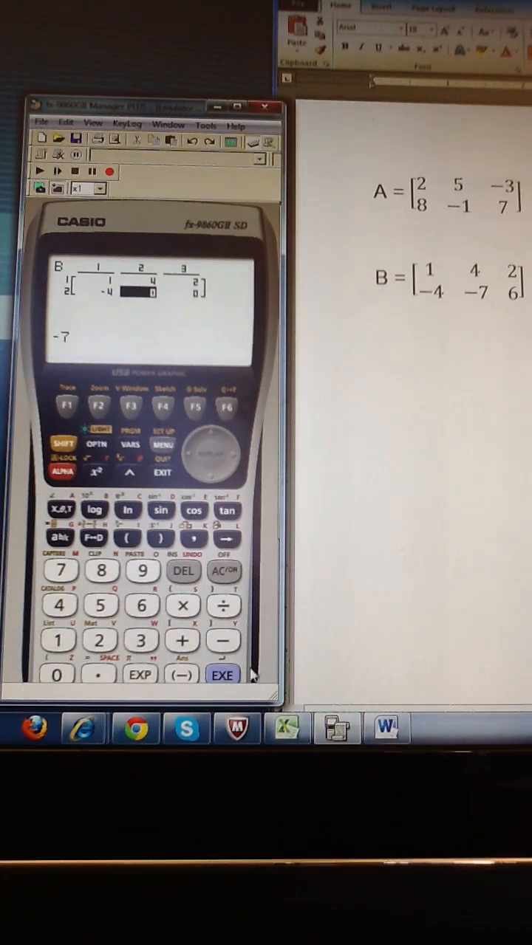
pyautogui.click(223, 675)
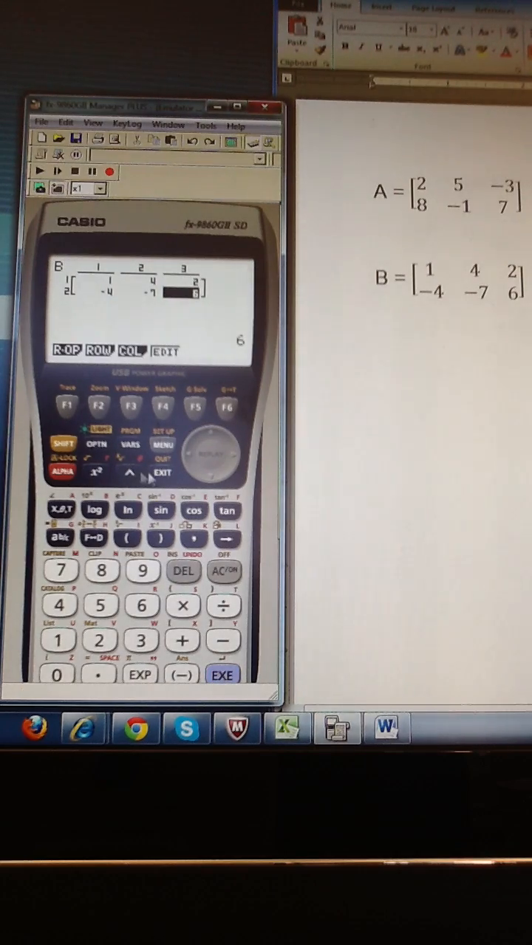
pyautogui.click(161, 473)
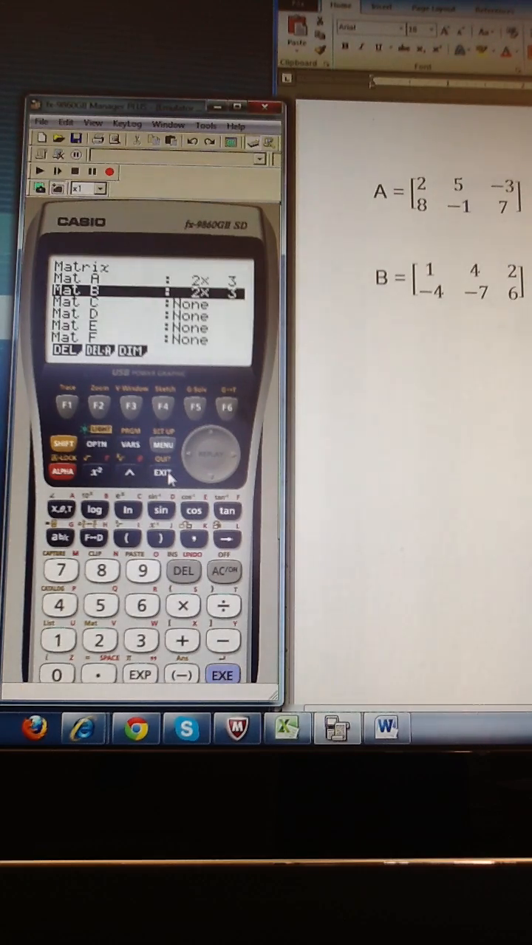